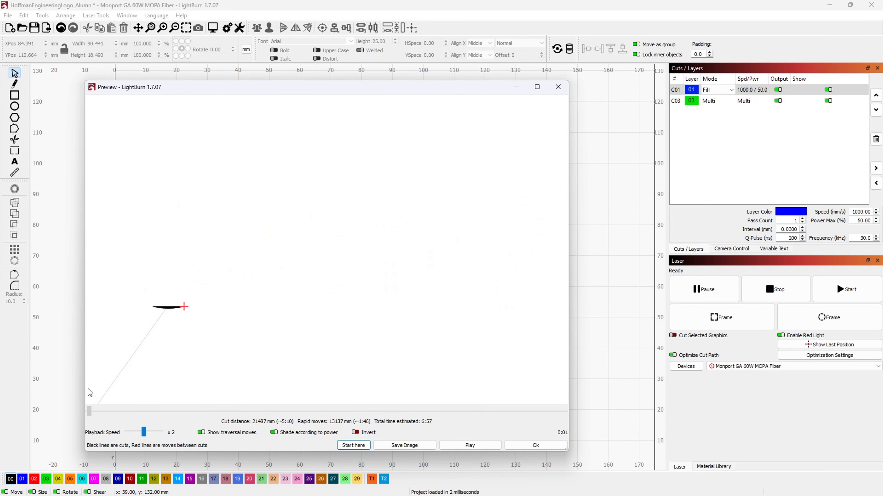
- Advance the Hoffman Engineering logo preview to the fully engraved result and close it
{"action": "left_click", "coordinate": [468, 446]}
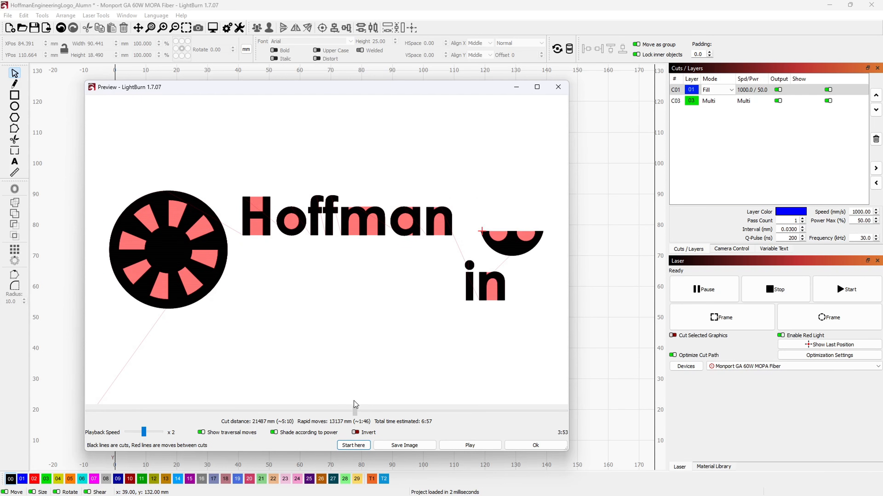
{"action": "left_click", "coordinate": [469, 445]}
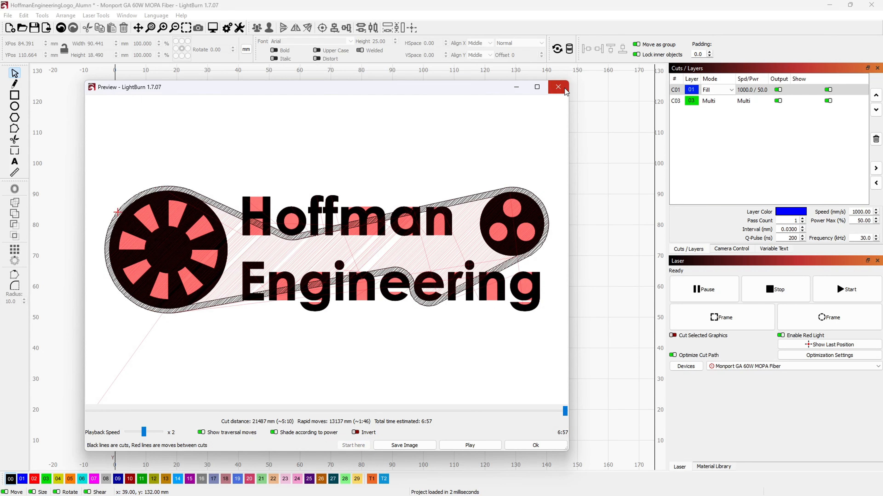
{"action": "left_click", "coordinate": [557, 87]}
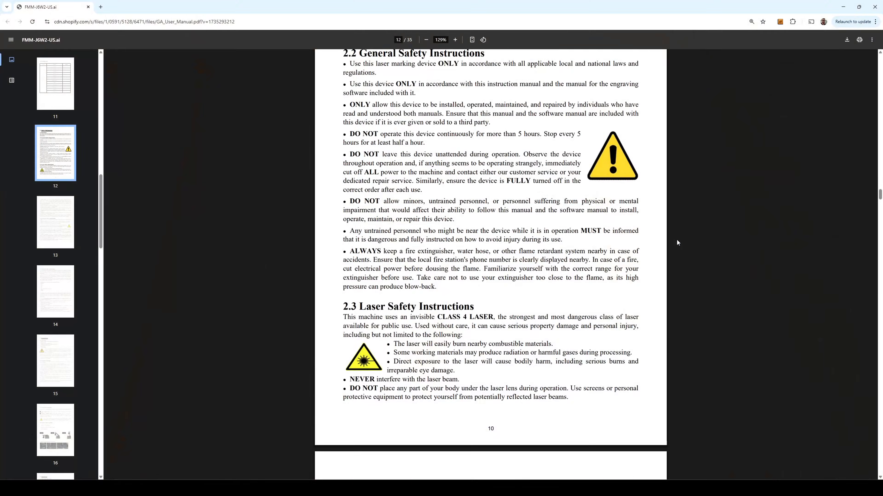
- Scroll the GA manual from section 2.2 down to 2.5 Material Safety Instructions
{"action": "scroll", "scroll_direction": "down", "scroll_amount": 3}
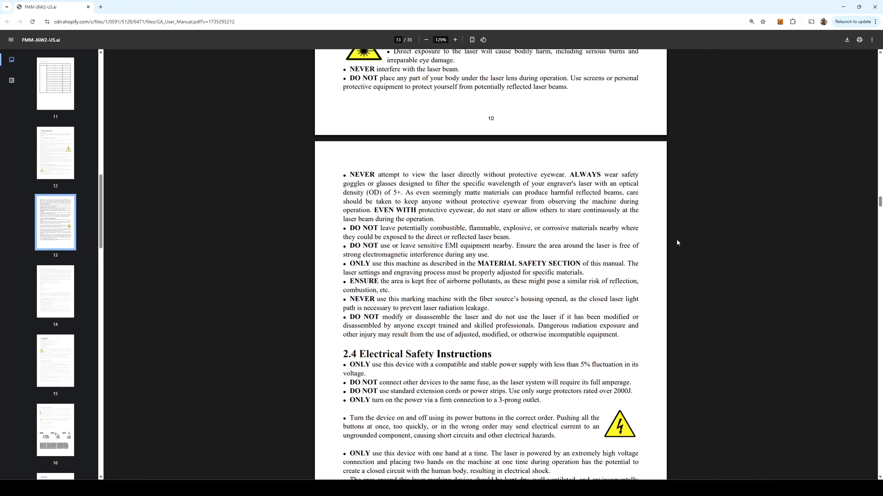
{"action": "scroll", "scroll_direction": "down", "scroll_amount": 3}
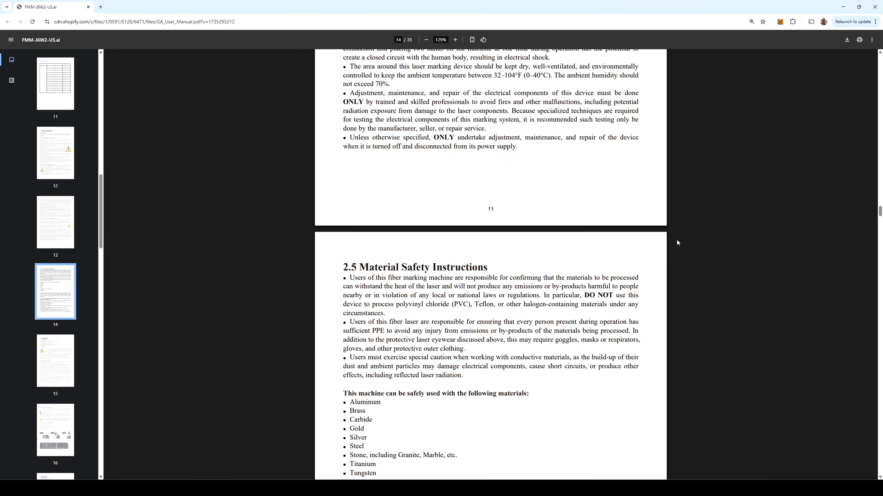
{"action": "scroll", "scroll_direction": "down", "scroll_amount": 3}
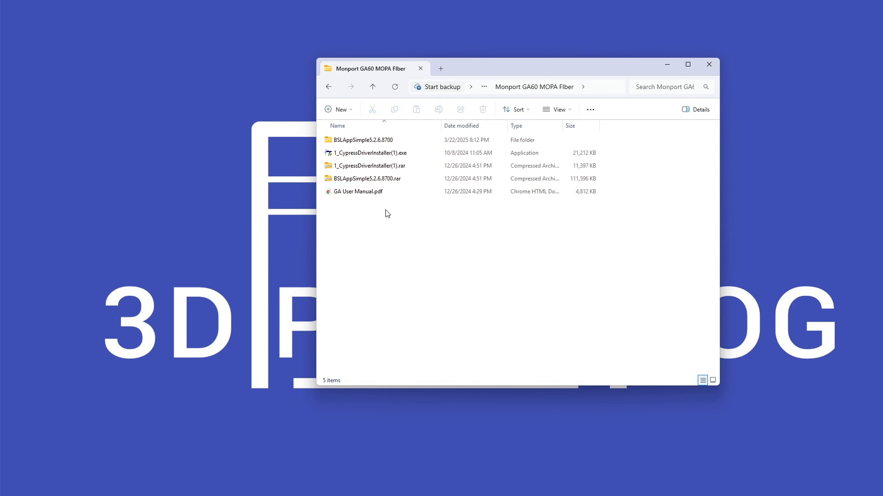
- Enter the BSLAppSimple5.2.6.8700 folder and launch BslAppSimple.exe
{"action": "left_click", "coordinate": [362, 140]}
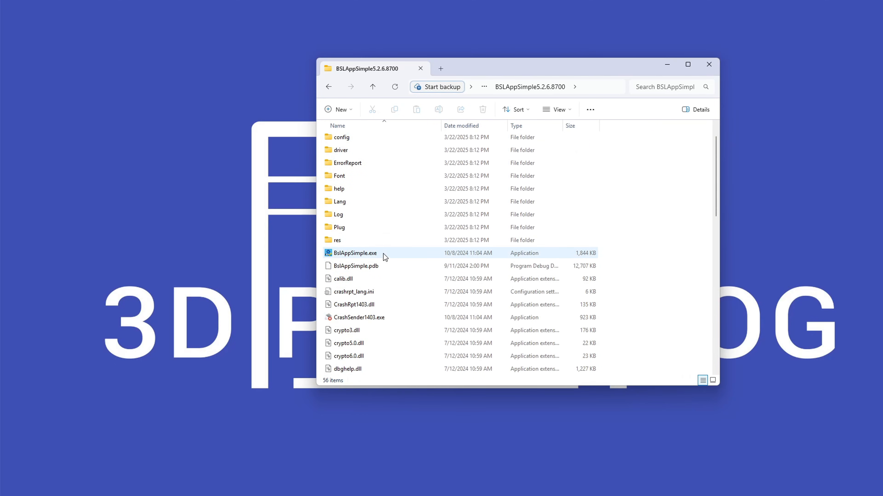
{"action": "double_click", "coordinate": [355, 252]}
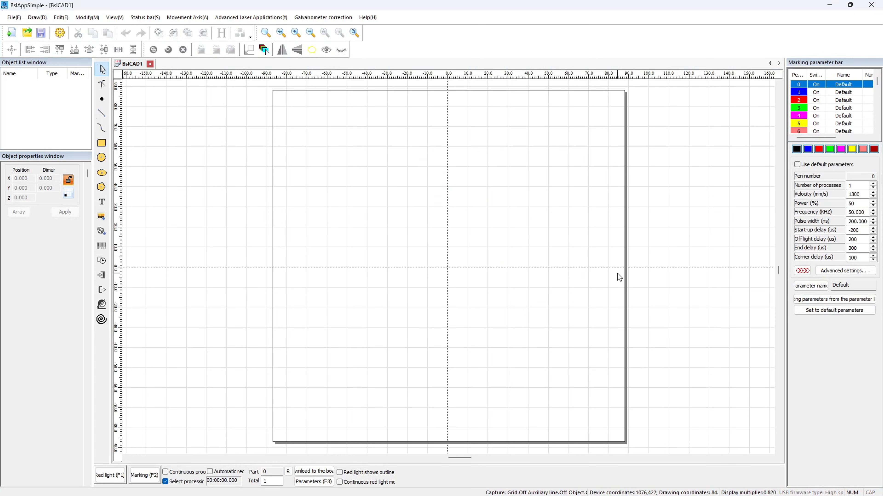
- Review the Configuration parameters Area values (175 mm field, galvo scales) and dismiss the dialog
{"action": "left_click", "coordinate": [313, 482]}
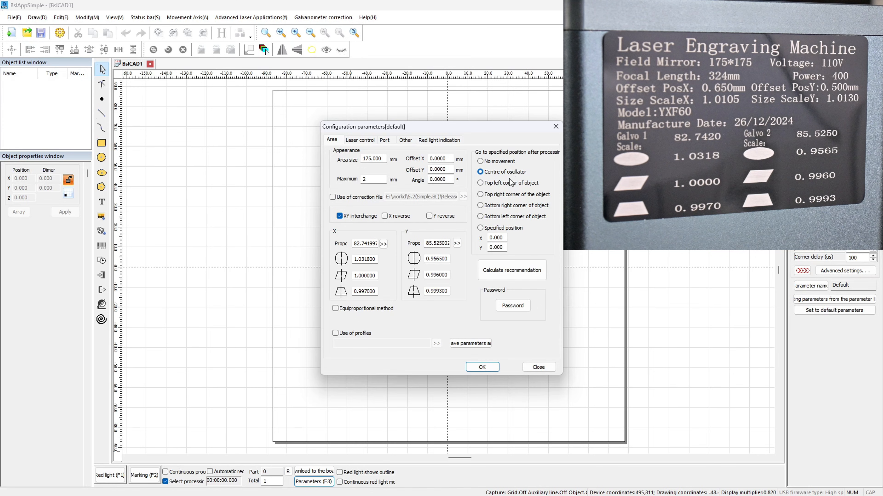
{"action": "left_click", "coordinate": [360, 140]}
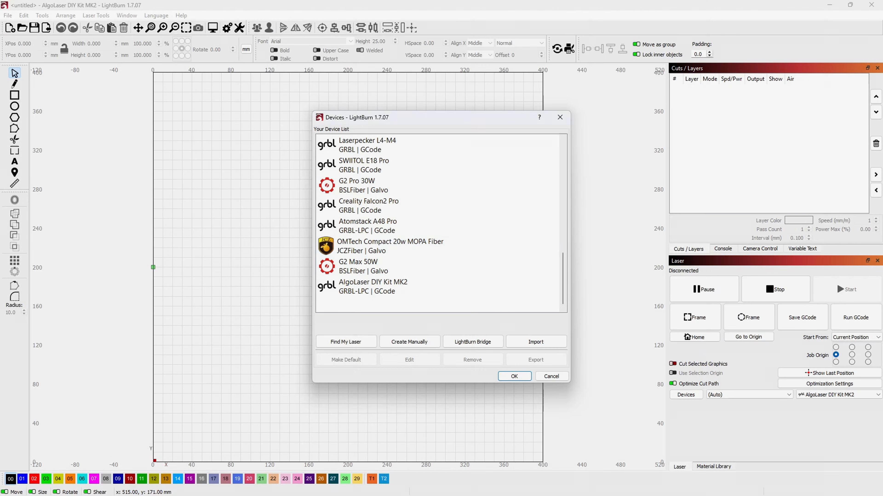
- Run Find My Laser and add the detected BSLFiber (Galvo) device
{"action": "left_click", "coordinate": [346, 342]}
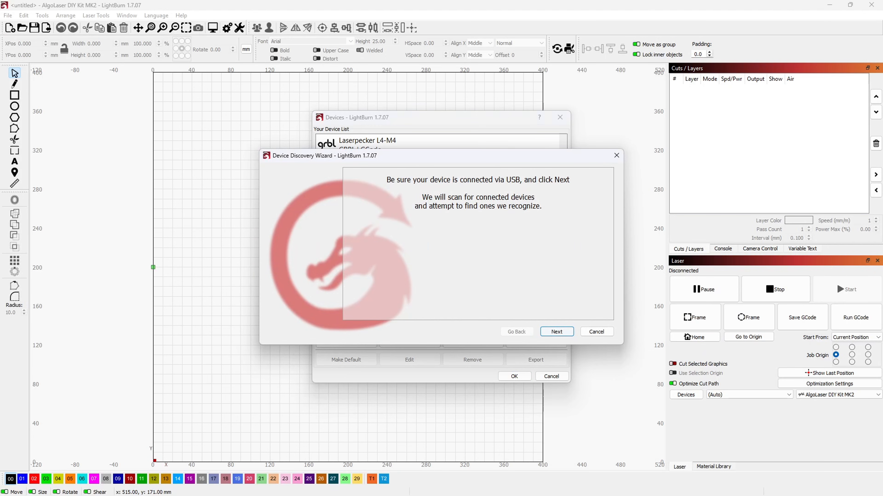
{"action": "left_click", "coordinate": [556, 331]}
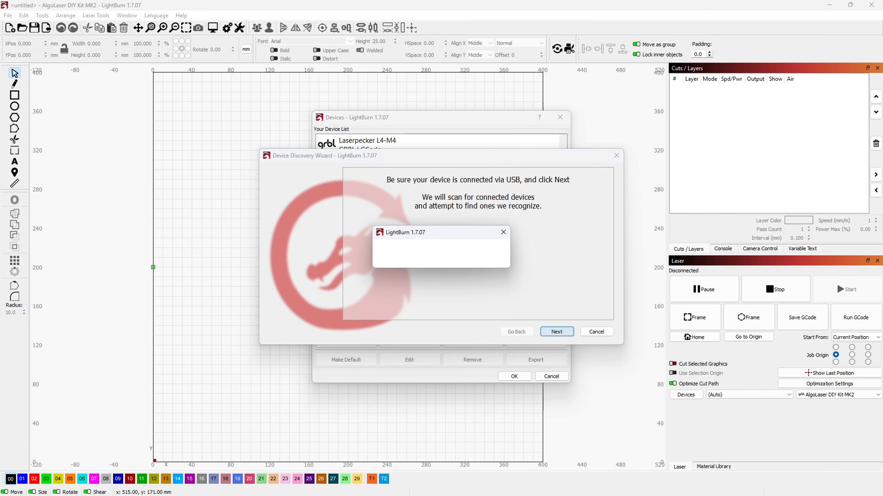
{"action": "left_click", "coordinate": [555, 331]}
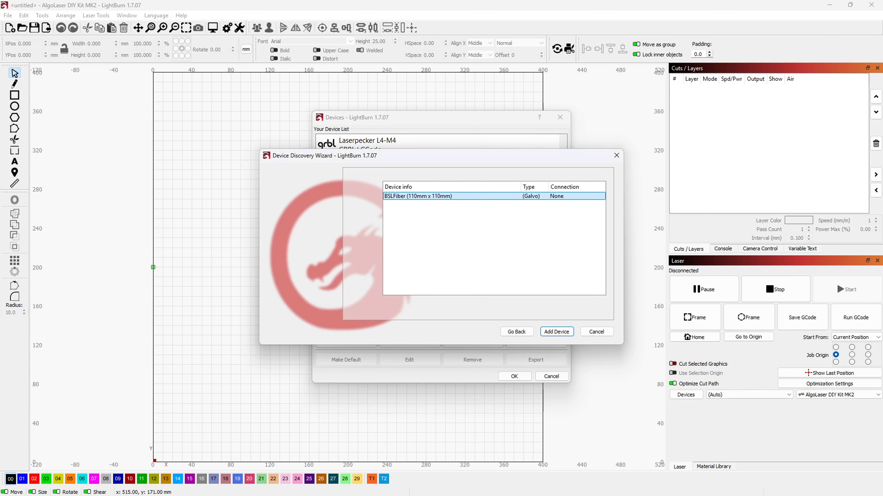
{"action": "left_click", "coordinate": [556, 332]}
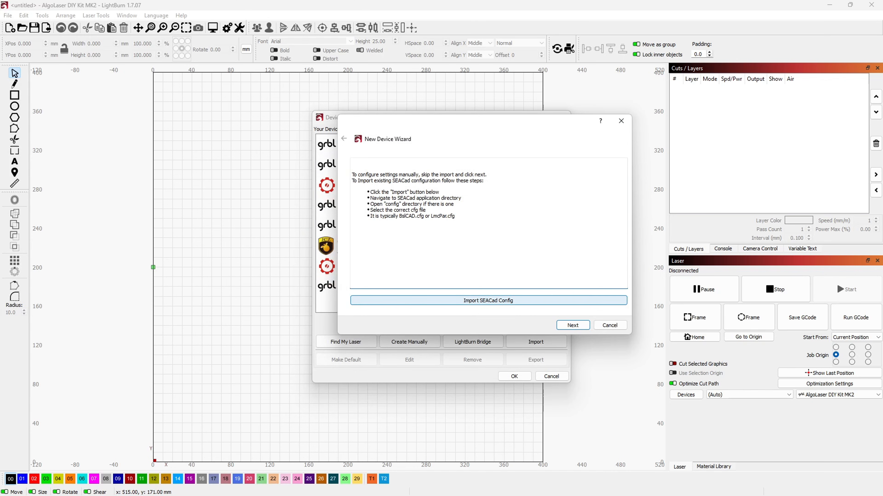
- Import LmcPar.cfg from BslAppSimple's config folder as the SEACad configuration
{"action": "left_click", "coordinate": [487, 300]}
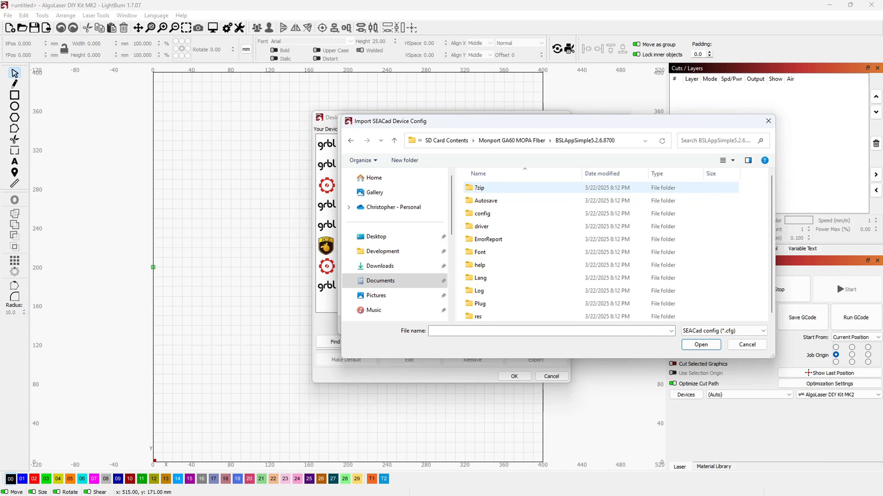
{"action": "double_click", "coordinate": [482, 214]}
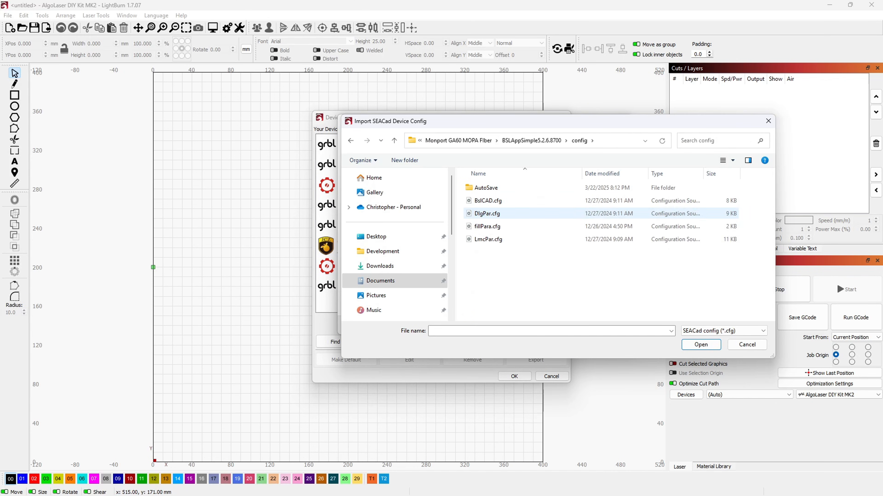
{"action": "left_click", "coordinate": [488, 200]}
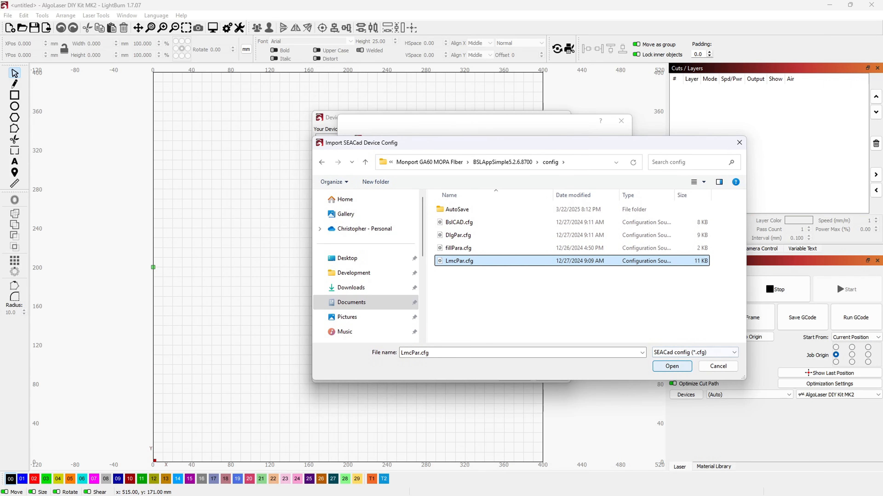
{"action": "left_click", "coordinate": [671, 367]}
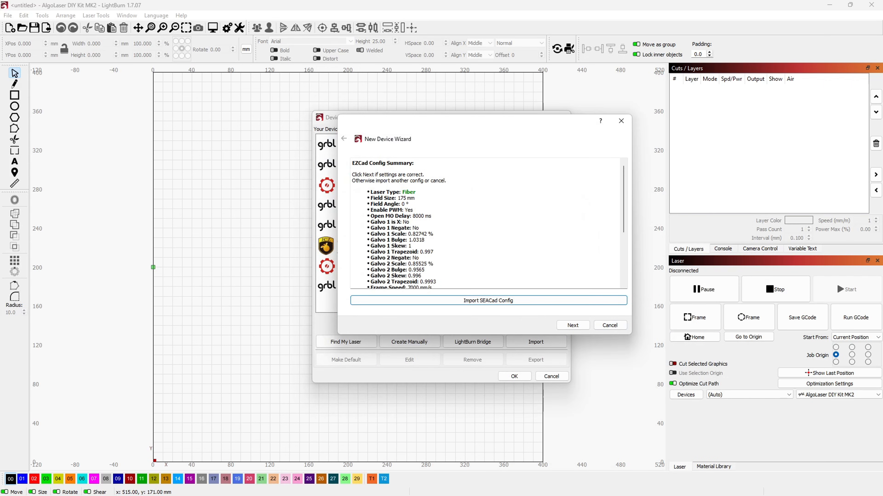
- Accept the imported settings summary and name the device 'Monport GA 60W MOPA Fiber'
{"action": "scroll", "scroll_direction": "down", "scroll_amount": 3}
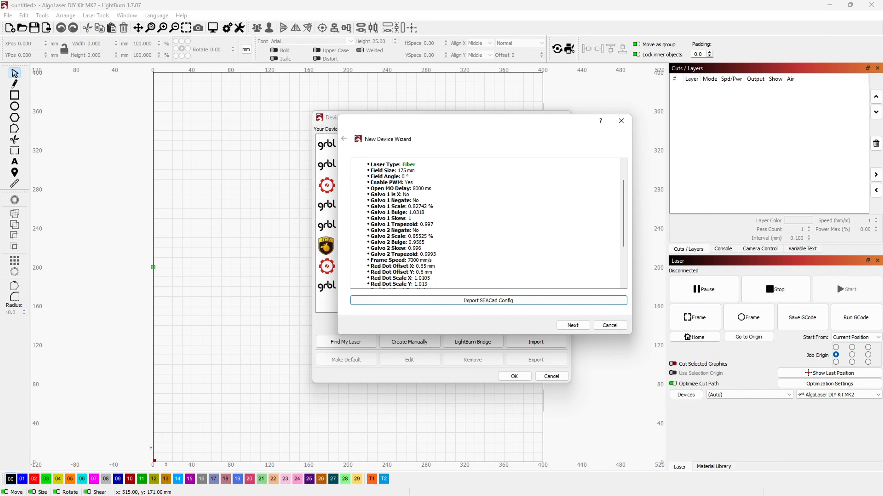
{"action": "scroll", "scroll_direction": "down", "scroll_amount": 3}
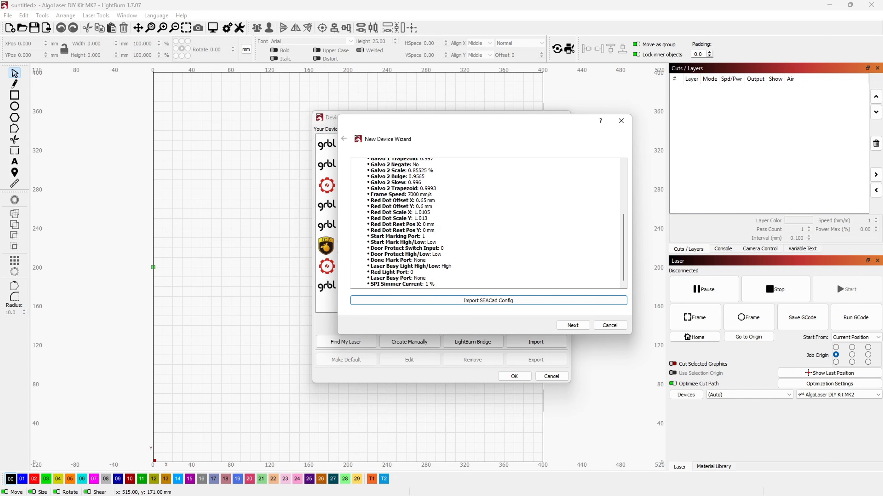
{"action": "left_click", "coordinate": [573, 326]}
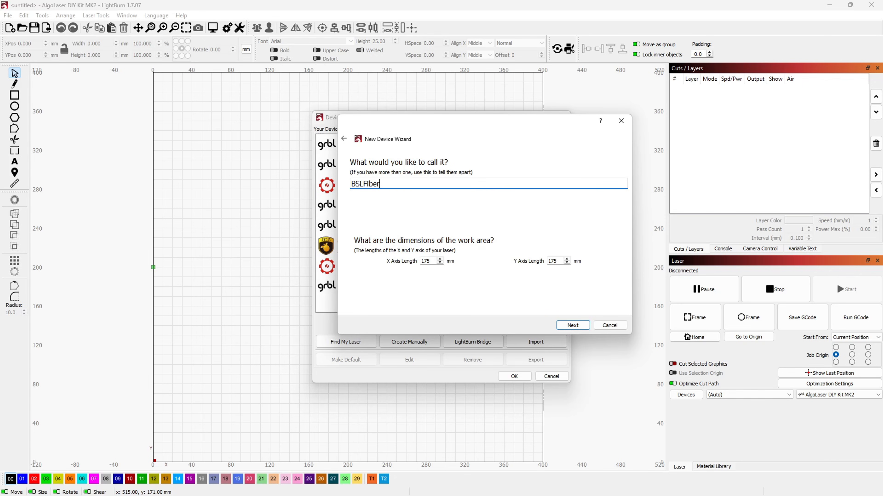
{"action": "type", "text": "Monport GA 60W MOPA Fiber"}
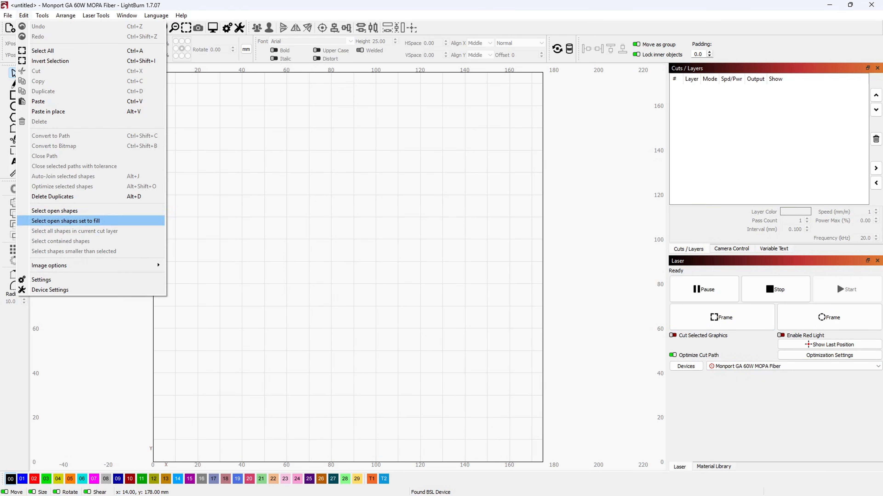
- In Device Settings' laser source options, set the Fiber Type to IPG_YLPM
{"action": "left_click", "coordinate": [50, 290]}
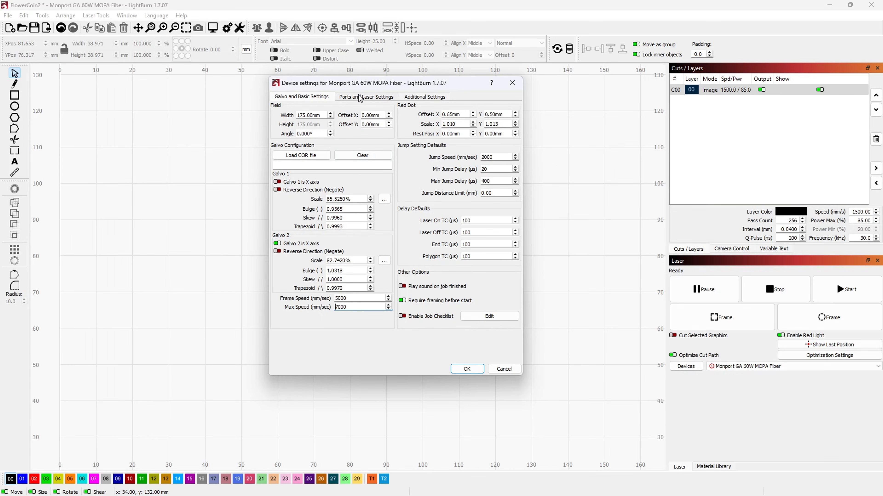
{"action": "left_click", "coordinate": [366, 96]}
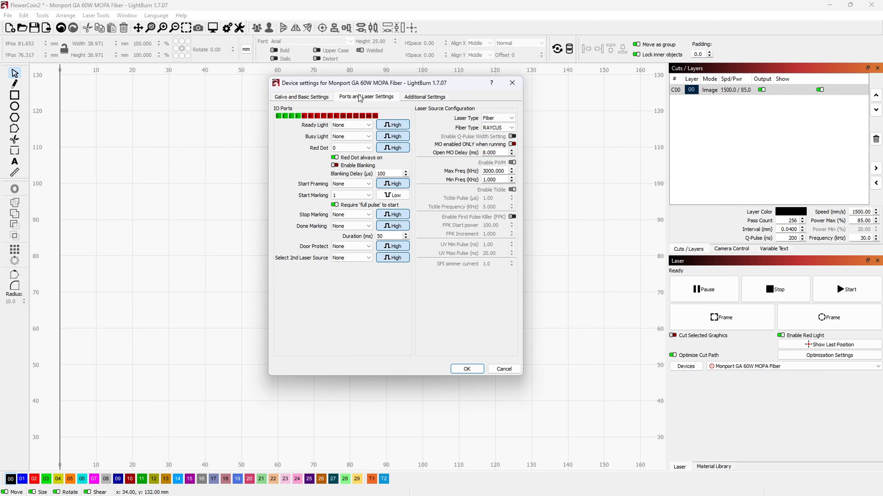
{"action": "left_click", "coordinate": [496, 127]}
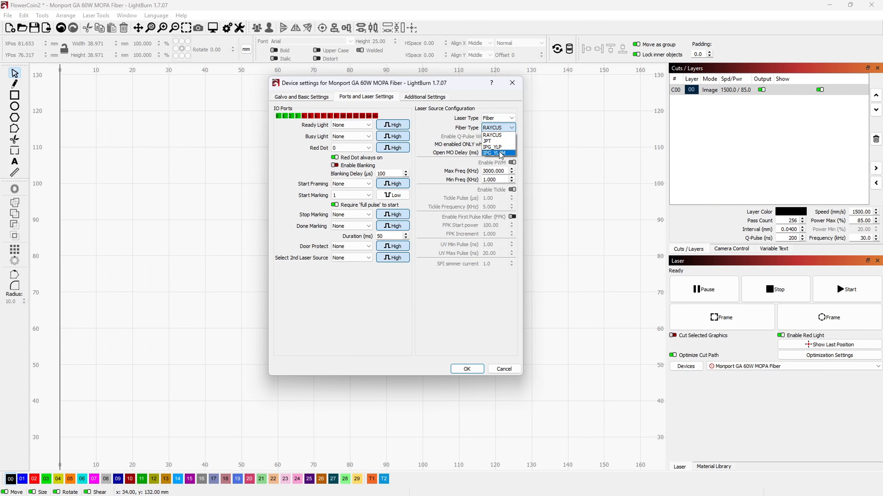
{"action": "left_click", "coordinate": [492, 153]}
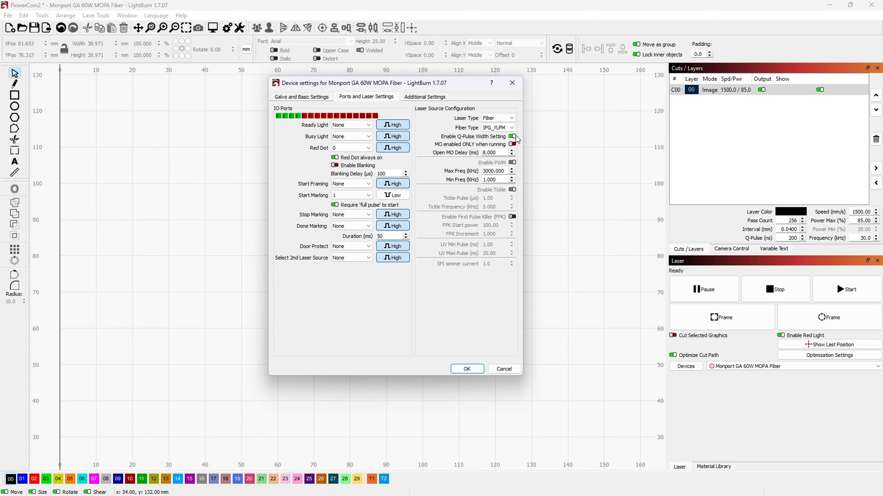
{"action": "mouse_move", "coordinate": [519, 139]}
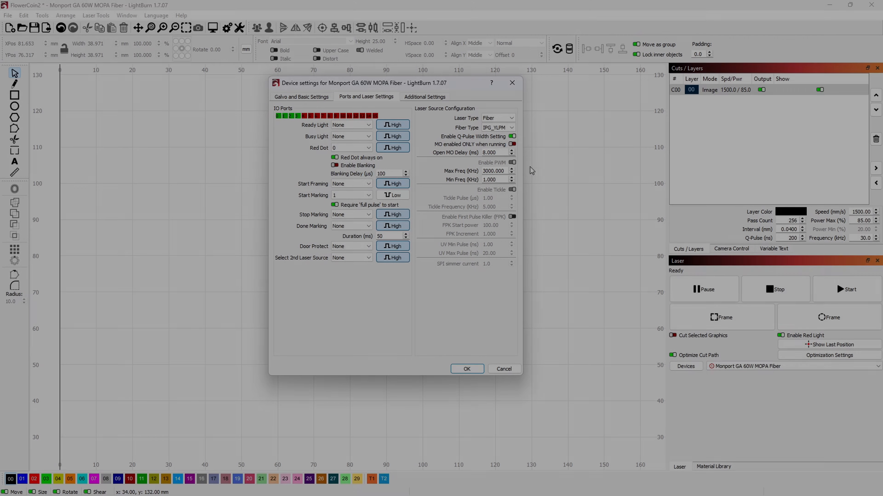
{"action": "left_click", "coordinate": [466, 368]}
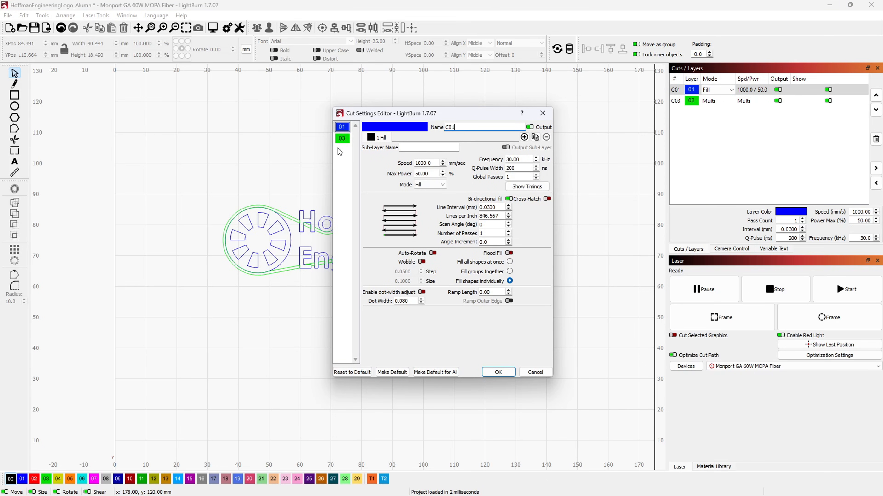
- Confirm the logo fill layer settings to return to the FlowerCoin2 project
{"action": "left_click", "coordinate": [341, 138]}
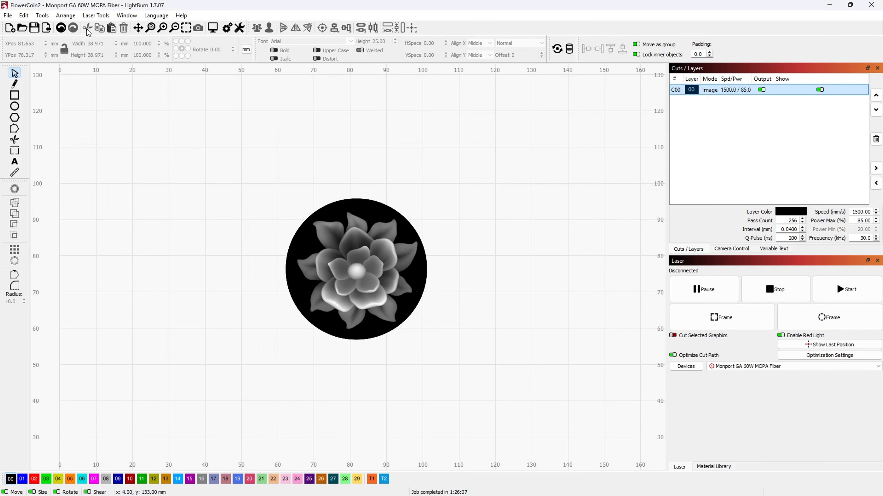
- Generate and fully preview the Material Test grid of power 10–60% versus frequency 10–150 kHz
{"action": "left_click", "coordinate": [95, 15]}
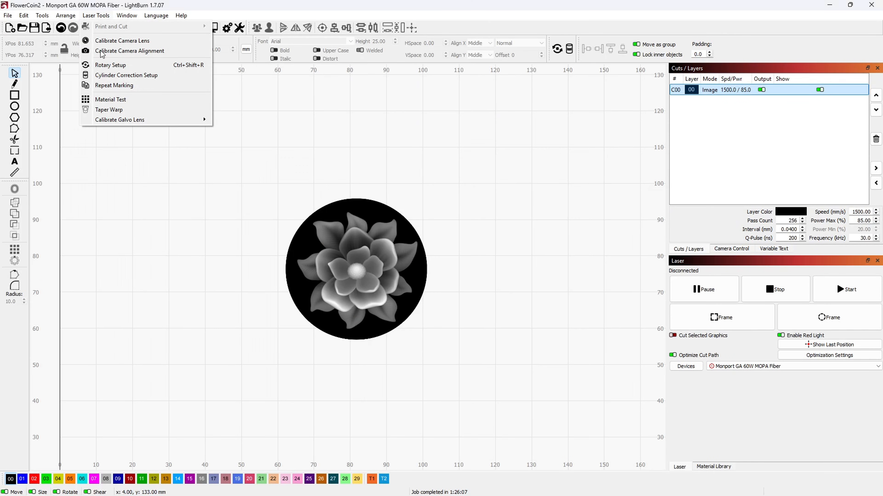
{"action": "left_click", "coordinate": [110, 99]}
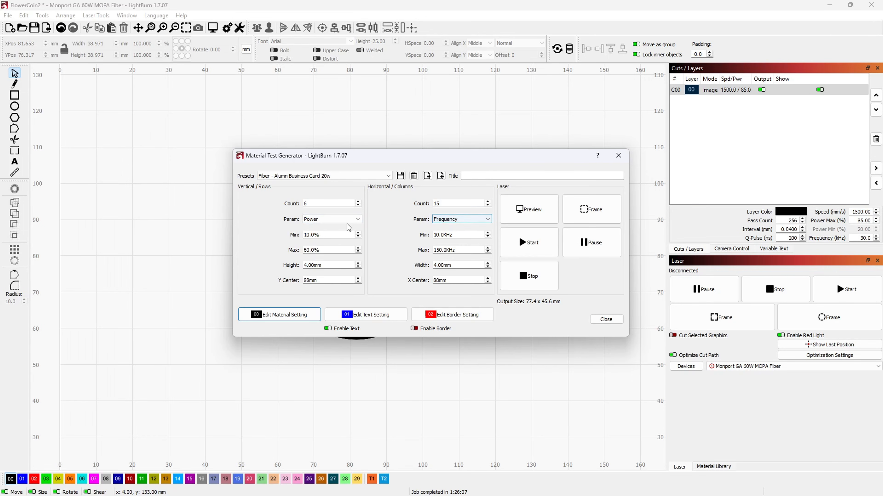
{"action": "left_click", "coordinate": [528, 209]}
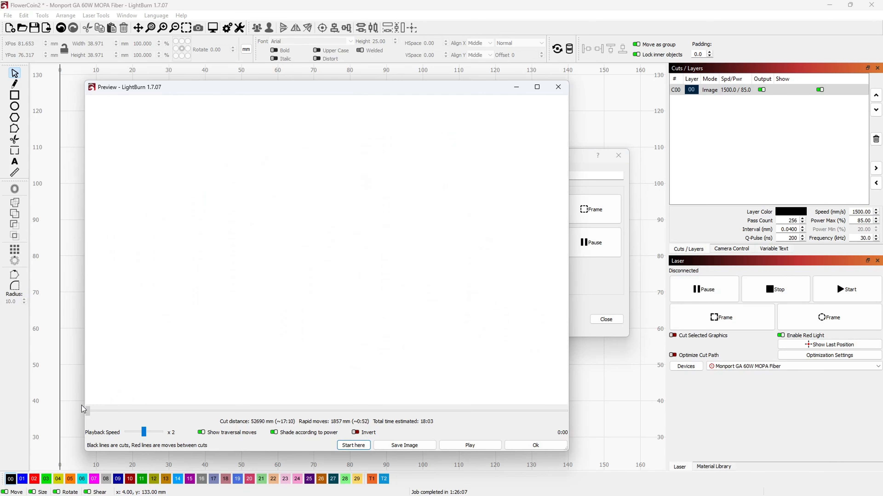
{"action": "left_click", "coordinate": [470, 446]}
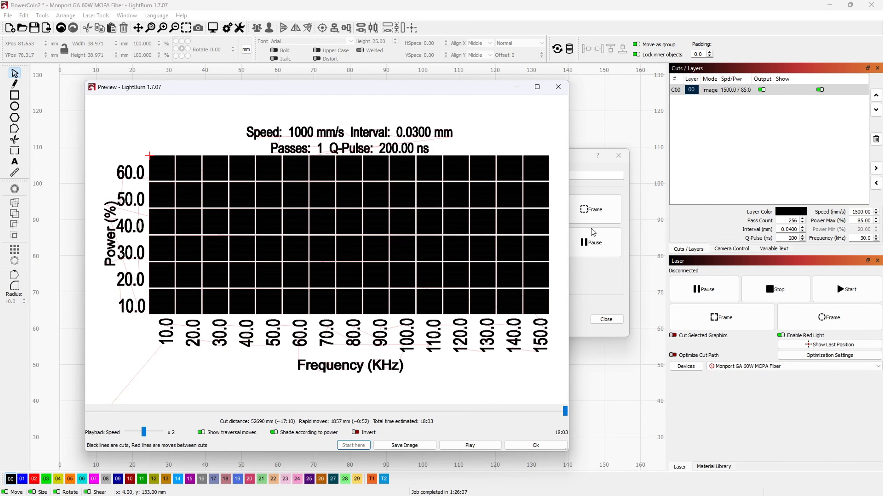
{"action": "mouse_move", "coordinate": [558, 88]}
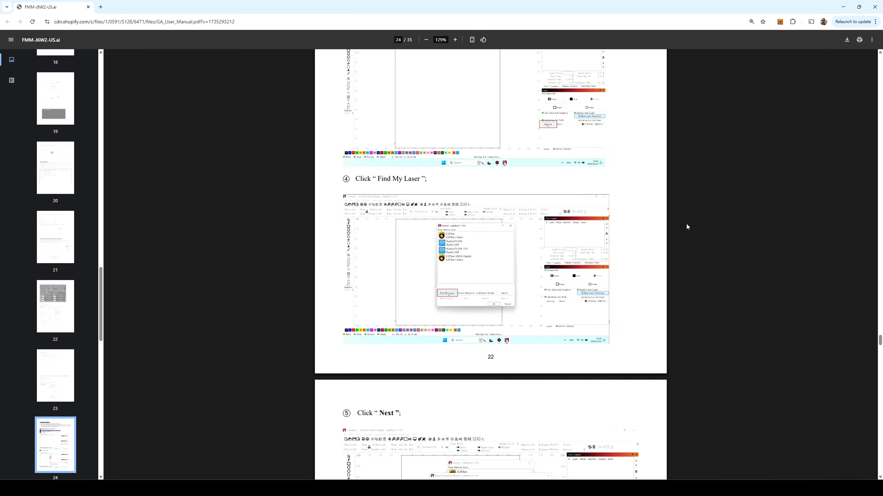
- Page the GA manual from page 24 to the device-nameplate parameters section on page 30
{"action": "scroll", "scroll_direction": "down", "scroll_amount": 3}
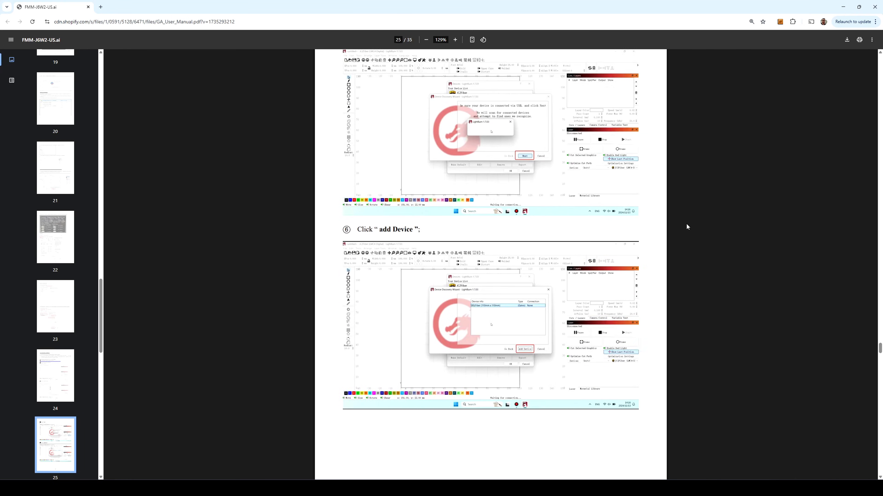
{"action": "scroll", "scroll_direction": "down", "scroll_amount": 3}
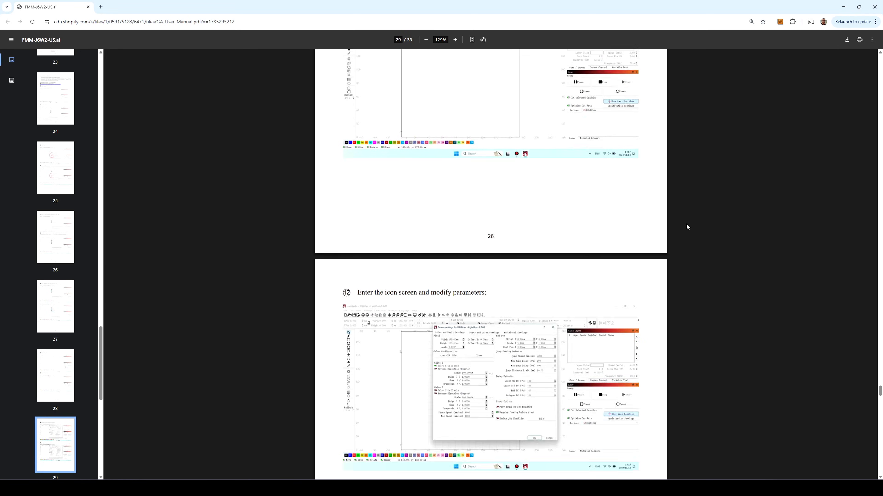
{"action": "scroll", "scroll_direction": "down", "scroll_amount": 3}
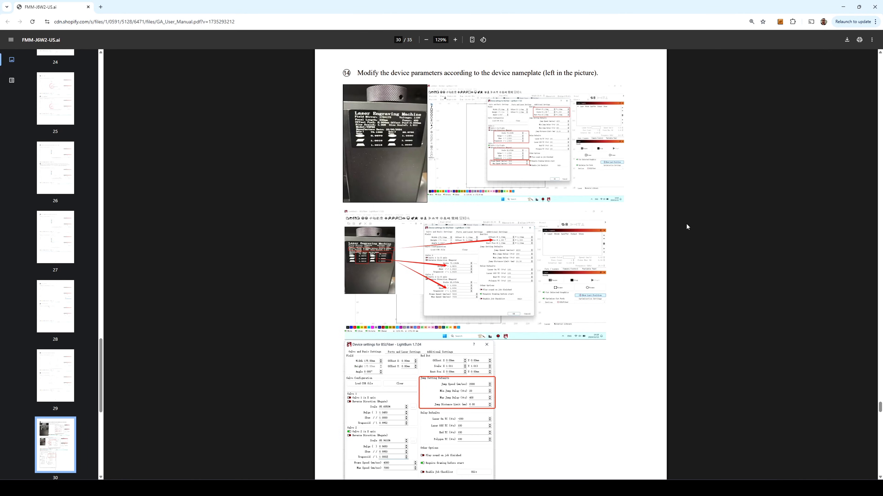
{"action": "scroll", "scroll_direction": "down", "scroll_amount": 3}
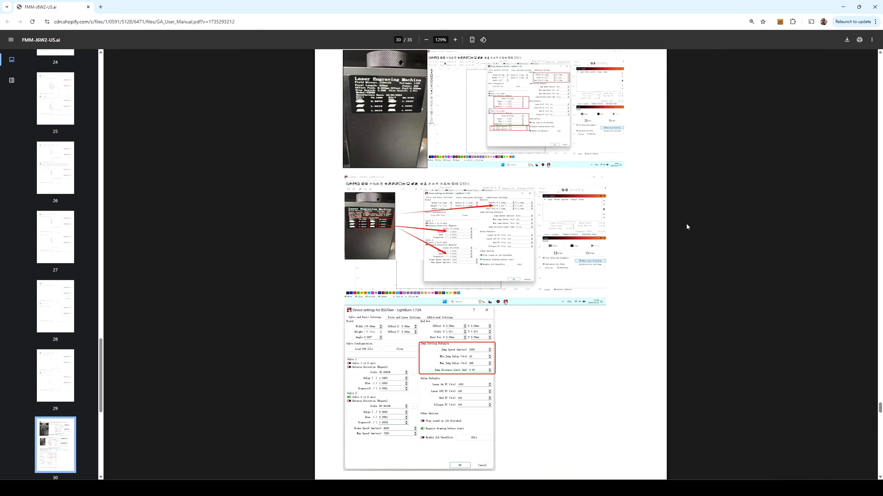
{"action": "scroll", "scroll_direction": "down", "scroll_amount": 3}
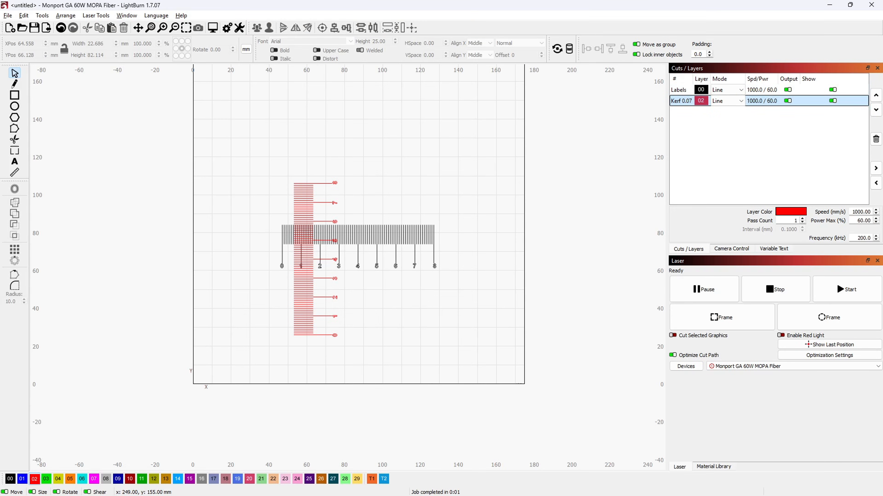
- Switch from the kerf test layout to the 3dgrayscale.com homepage in Chrome
{"action": "left_click", "coordinate": [722, 317]}
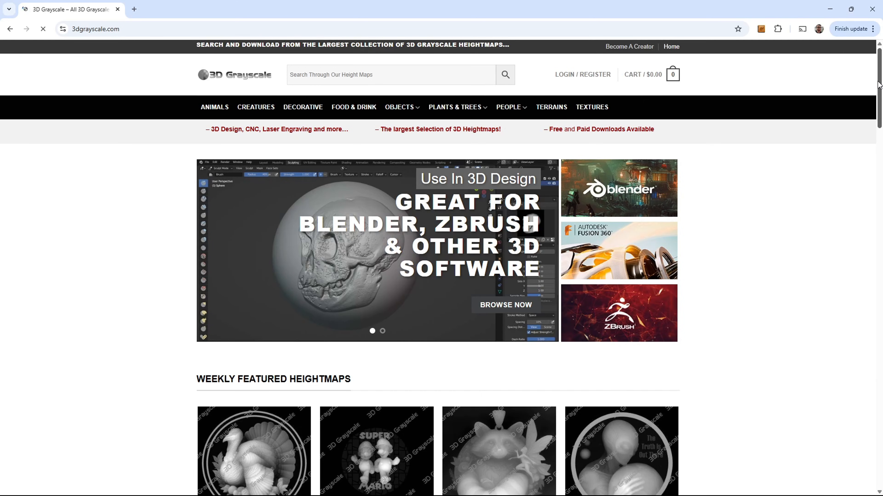
- Scroll the homepage to look over the featured heightmaps
{"action": "scroll", "scroll_direction": "down", "scroll_amount": 3}
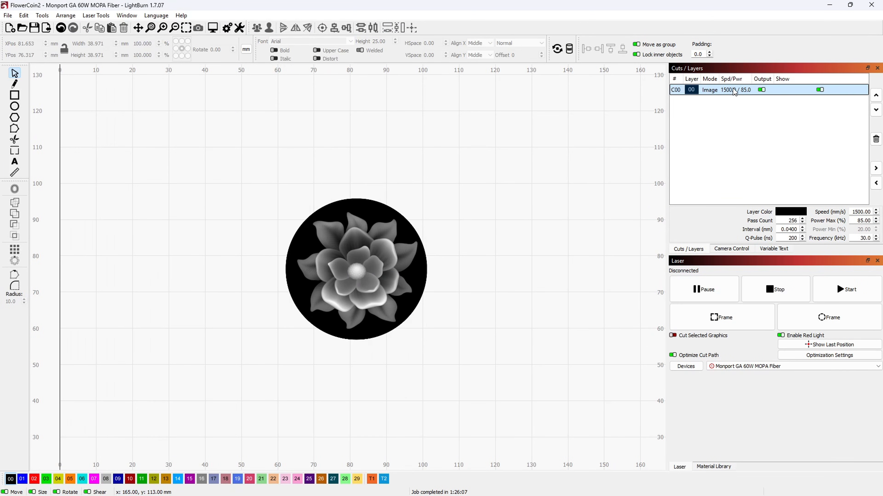
- Show layer C00's 3D Slice settings and its 1000 mm/s, 40% power, 500 kHz cleanup pass
{"action": "double_click", "coordinate": [709, 90]}
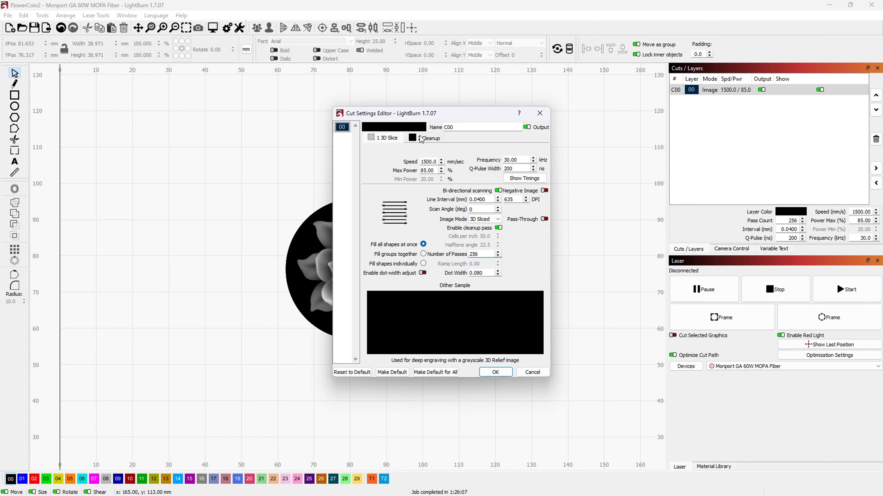
{"action": "left_click", "coordinate": [429, 138]}
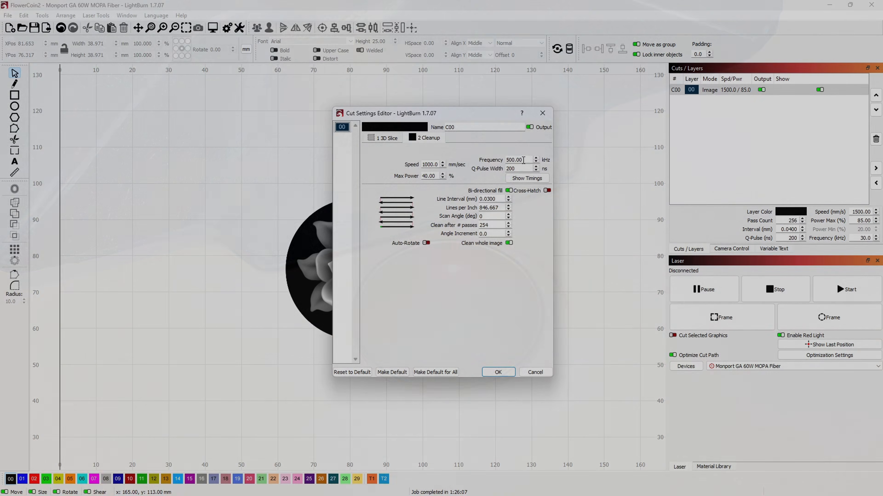